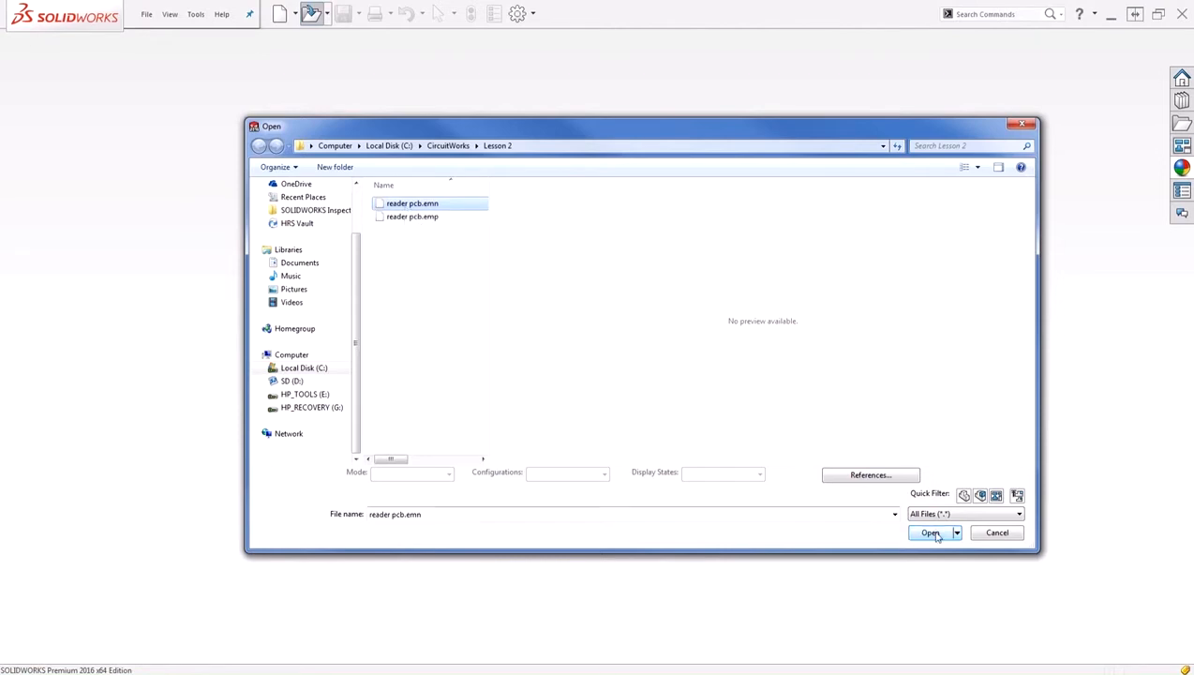
Step: Open the reader pcb.emn board file from the Open dialog
click(929, 532)
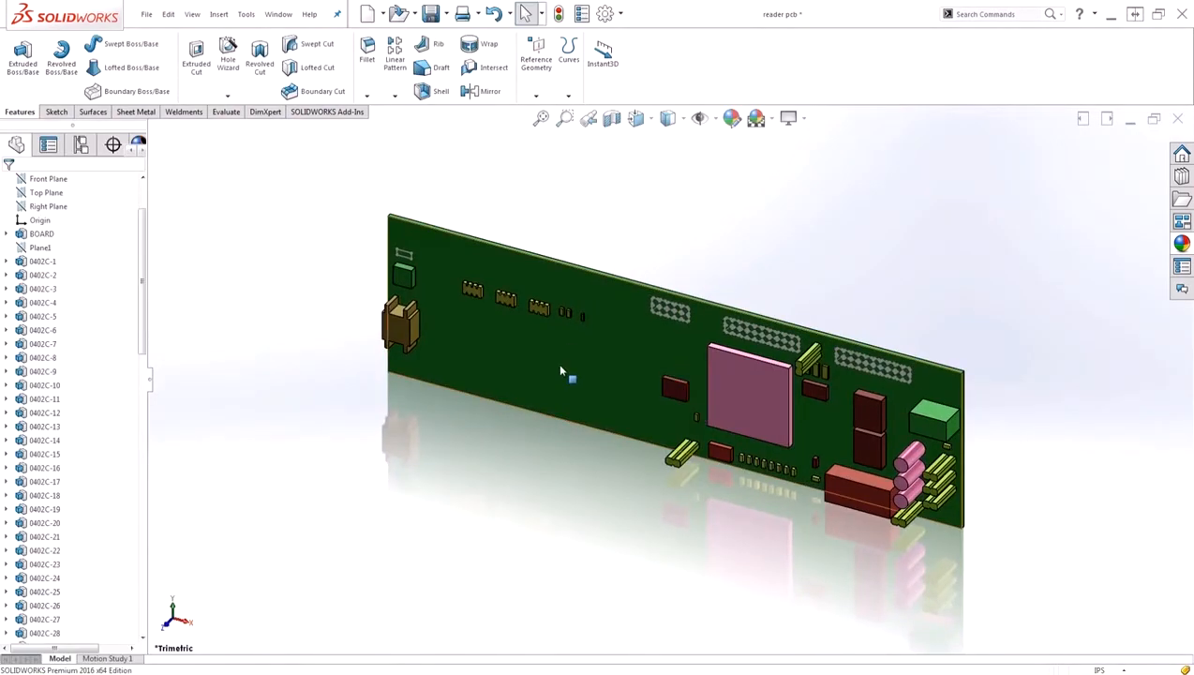
Step: Orbit the imported board edge-on and back to an angled view
click(400, 325)
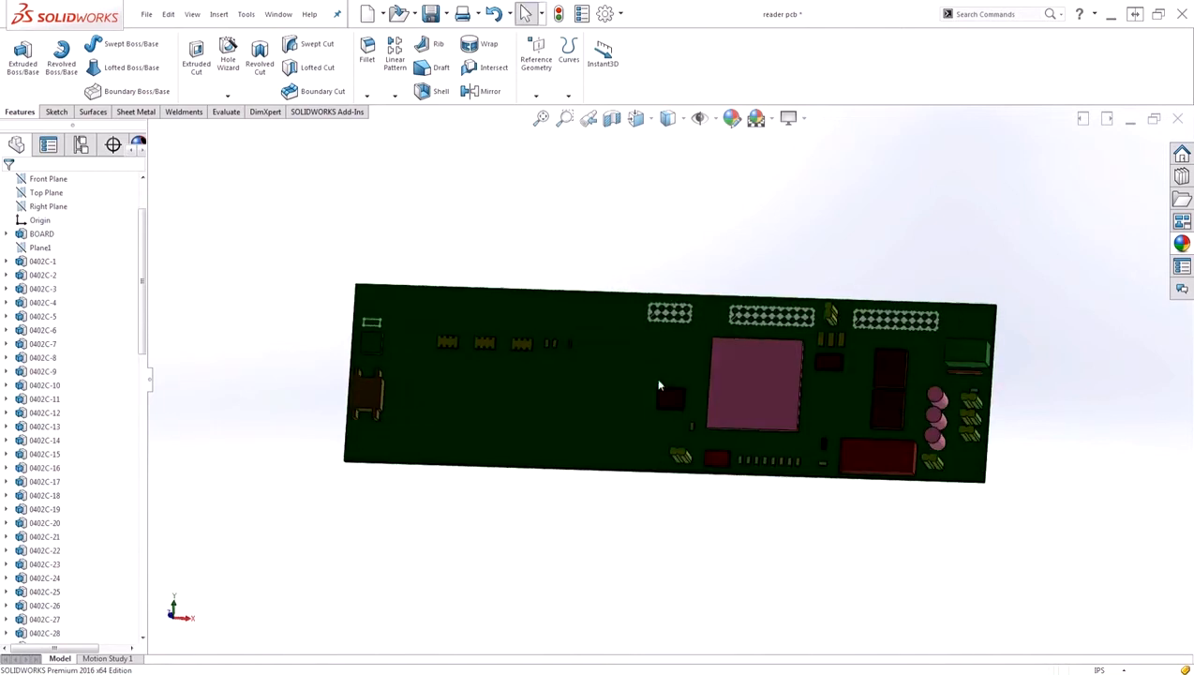
drag(656, 385, 717, 346)
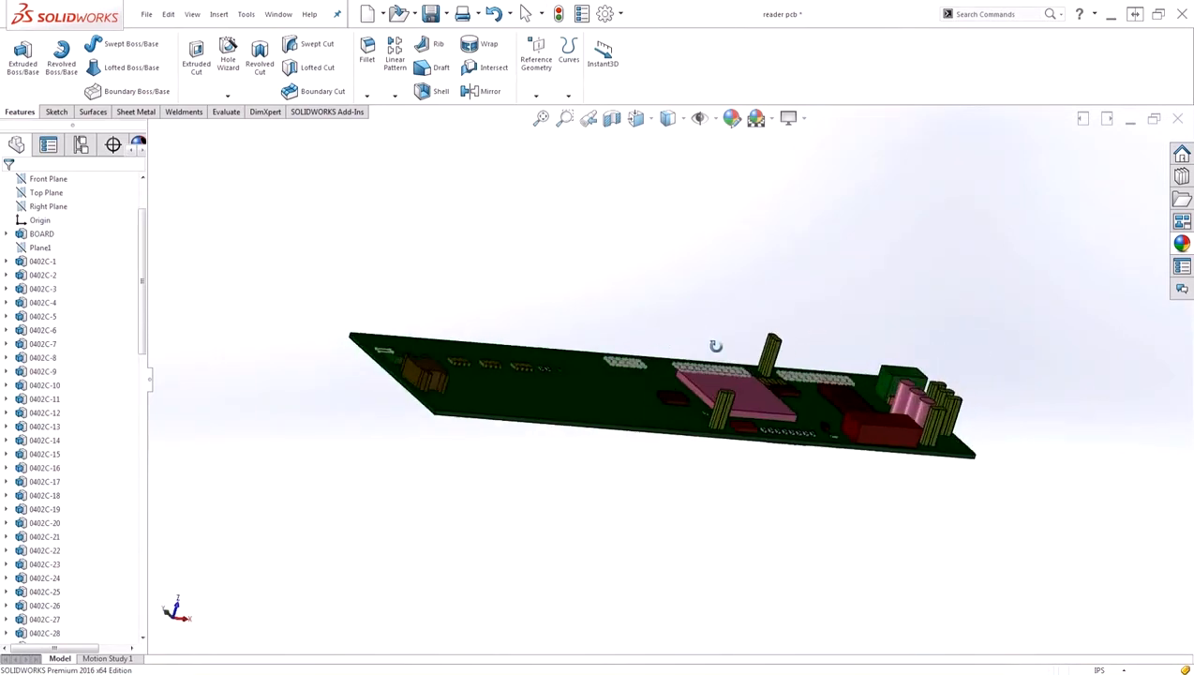
drag(712, 346, 619, 365)
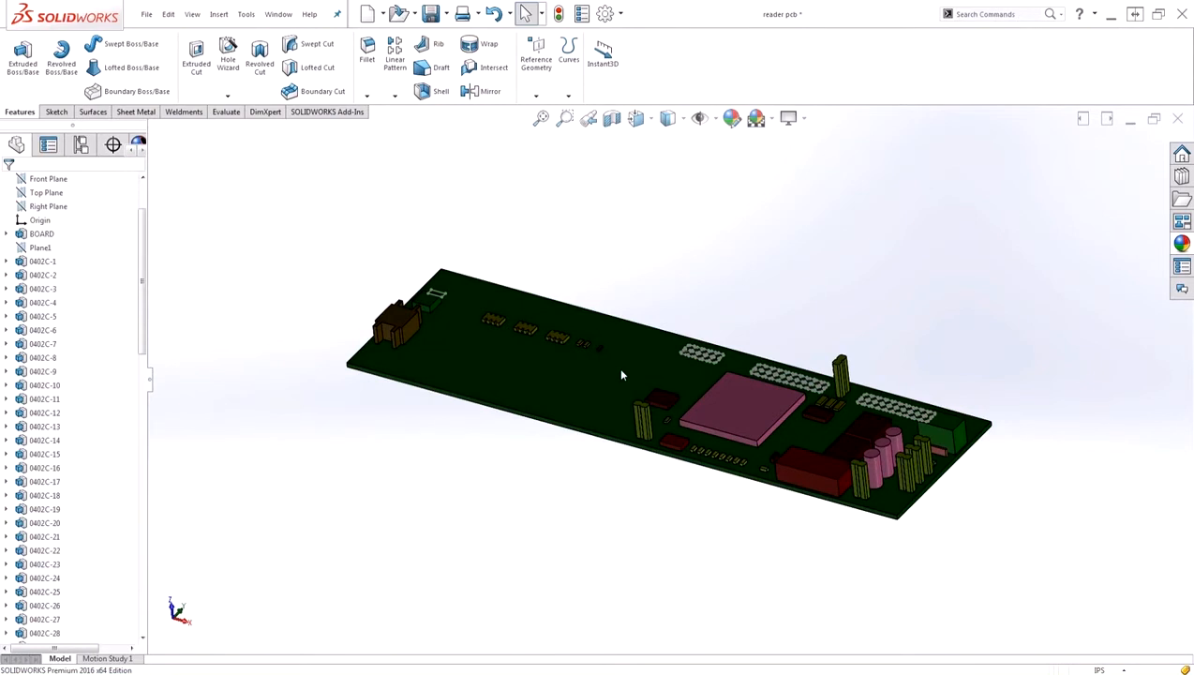
mouse_move(644, 274)
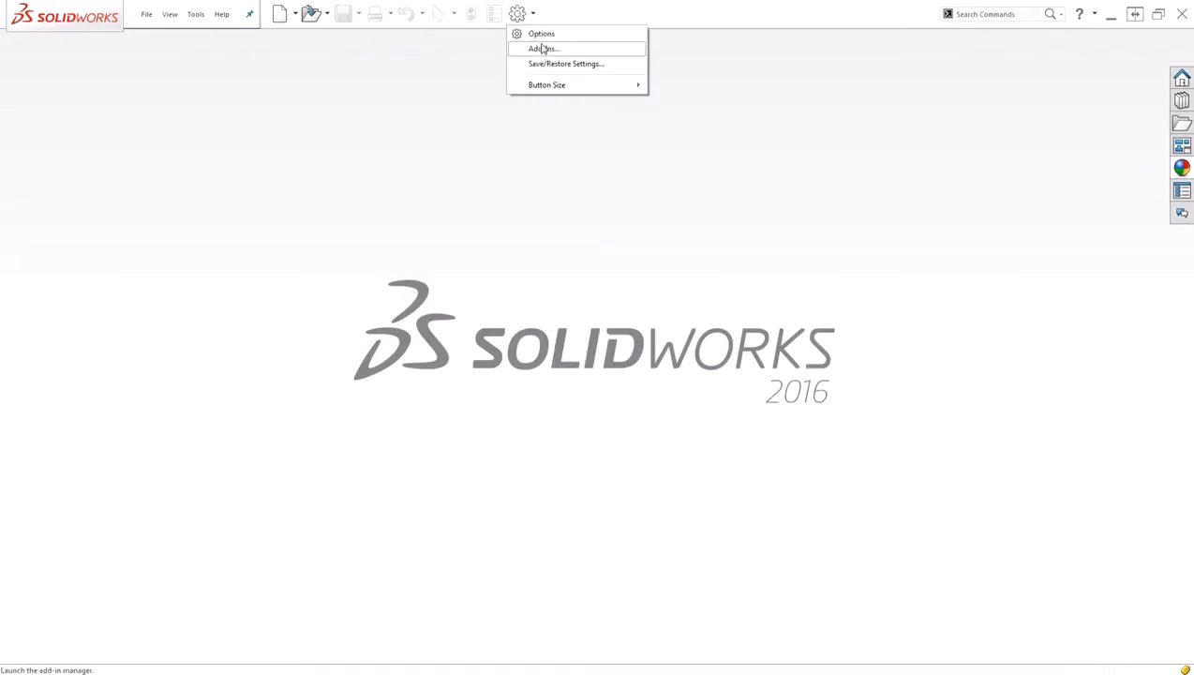
Step: Confirm the Add-Ins dialog with CircuitWorks enabled
click(544, 48)
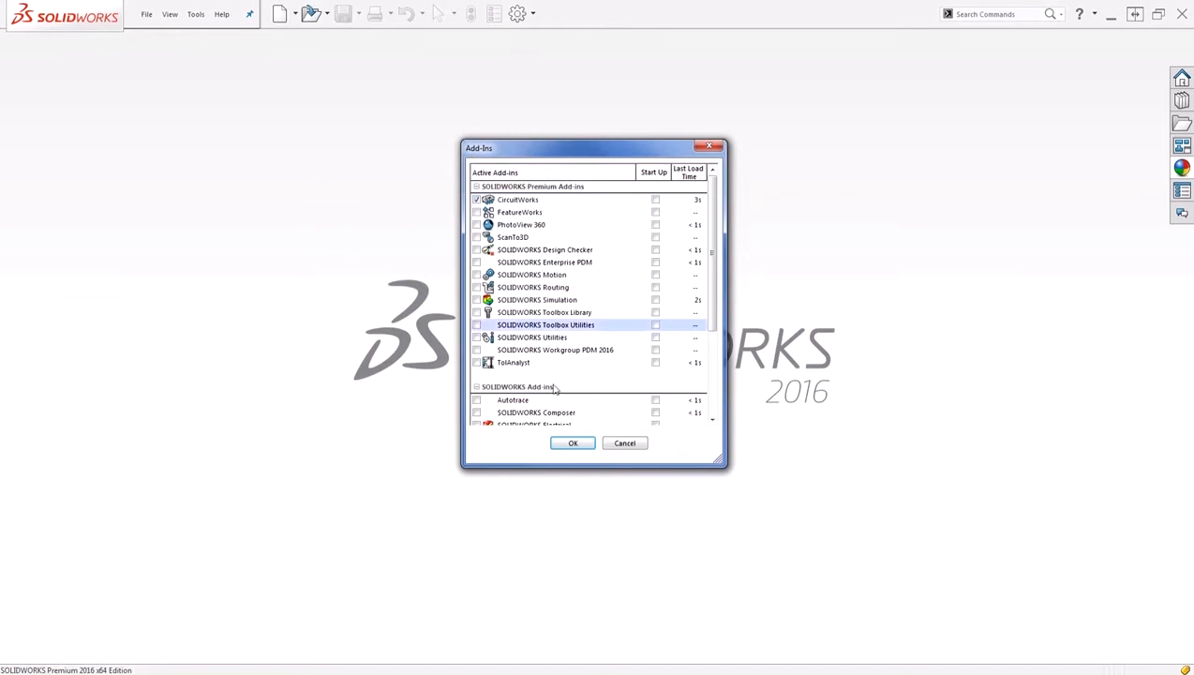
click(573, 442)
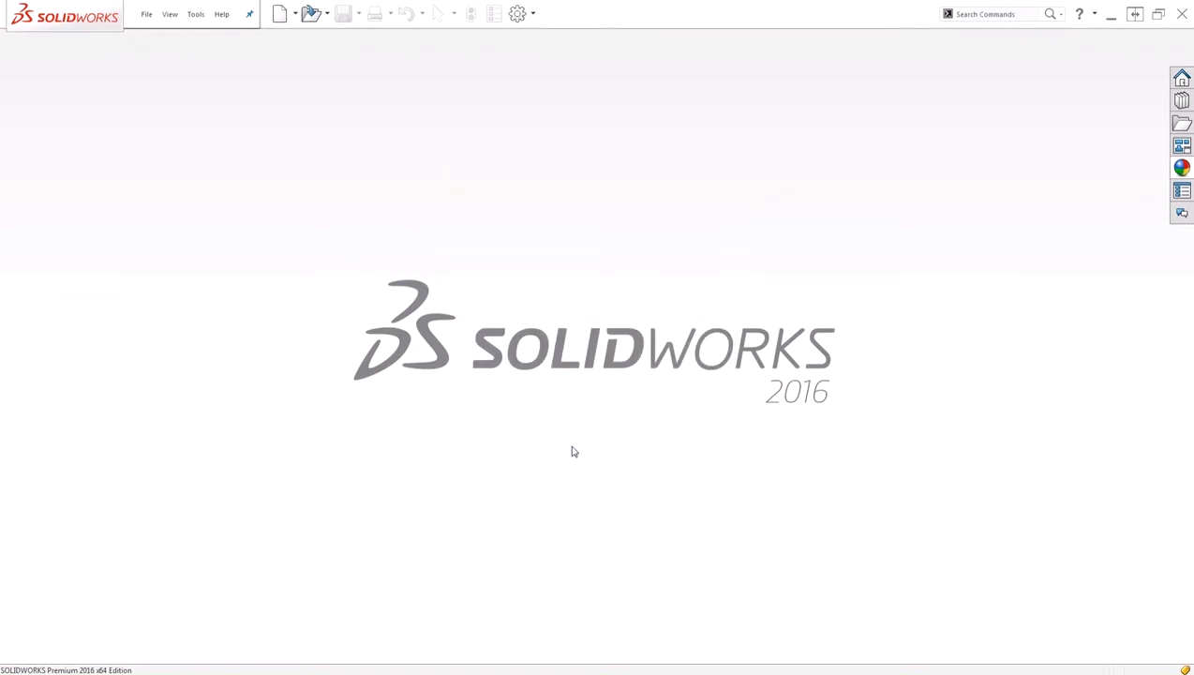
mouse_move(279, 41)
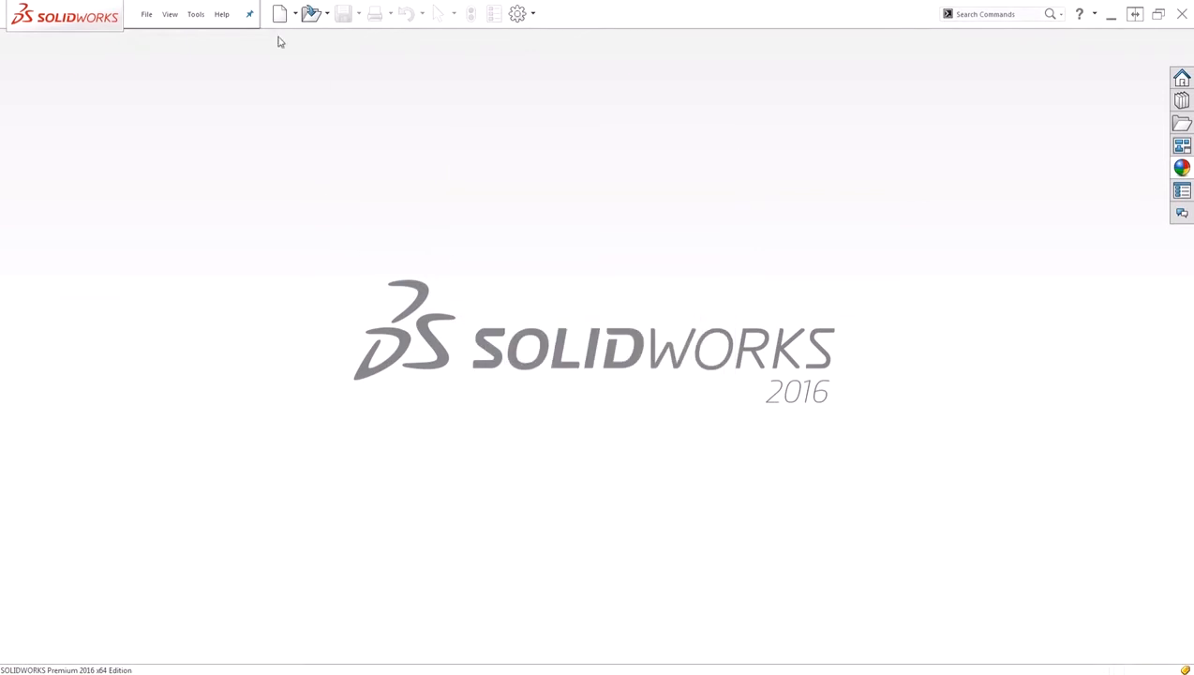
Step: Load reader pcb.emn into CircuitWorks via Open ECAD File
click(195, 14)
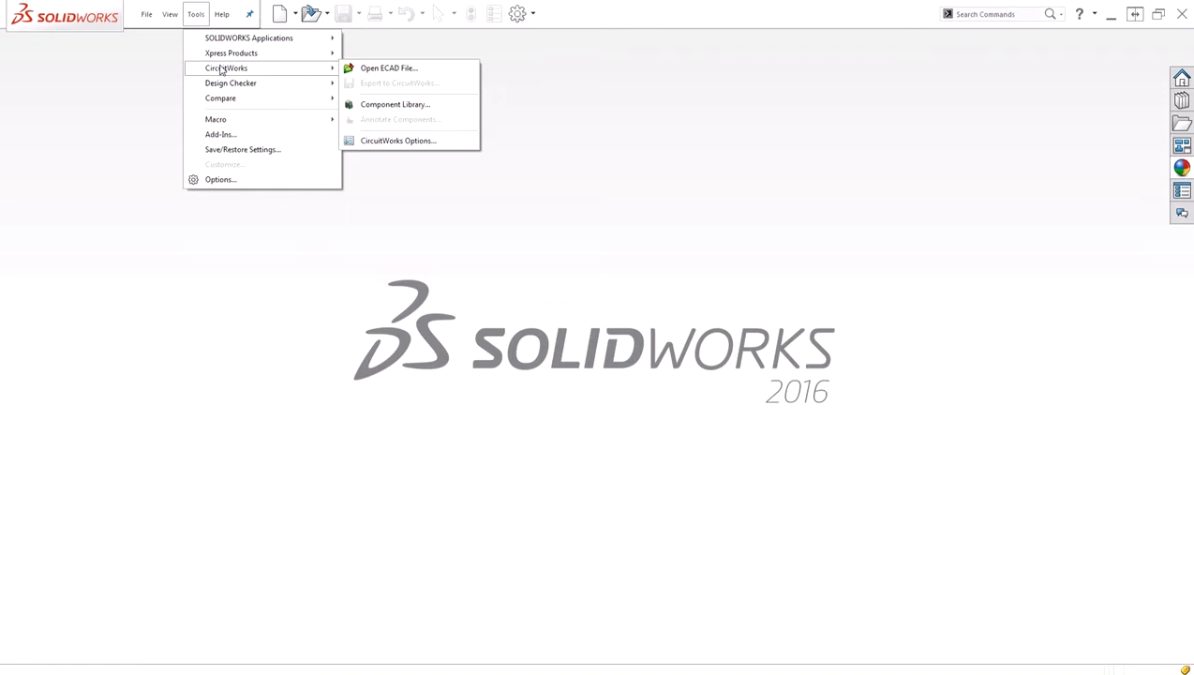
mouse_move(408, 67)
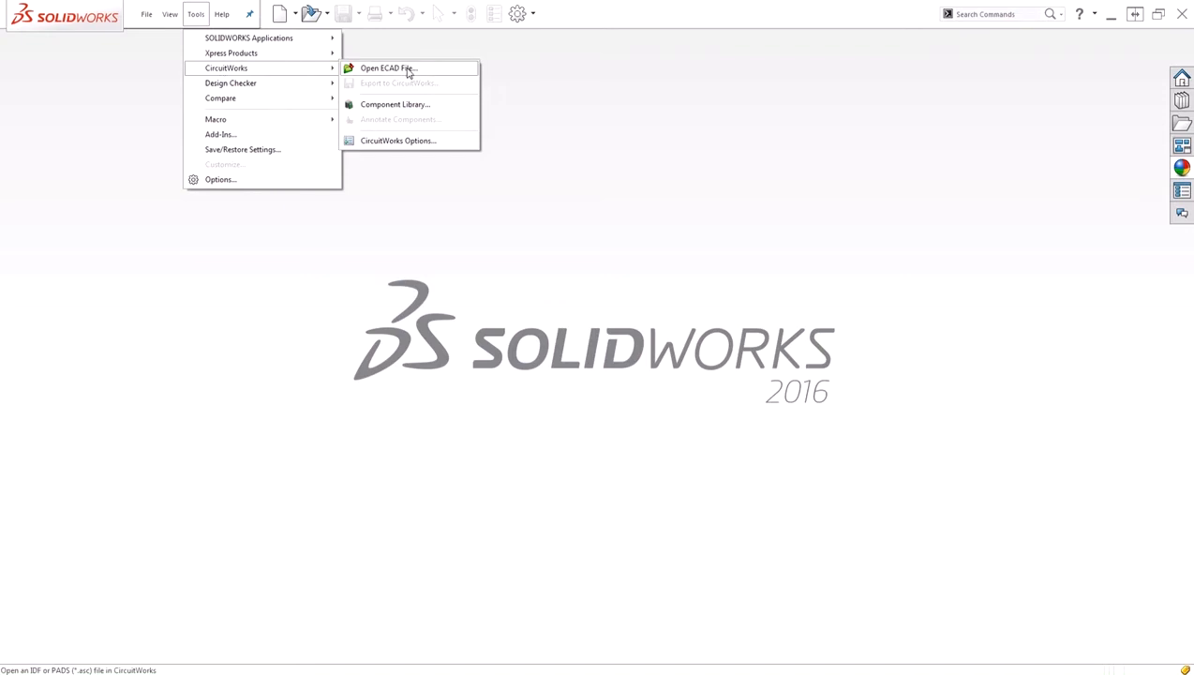
click(387, 68)
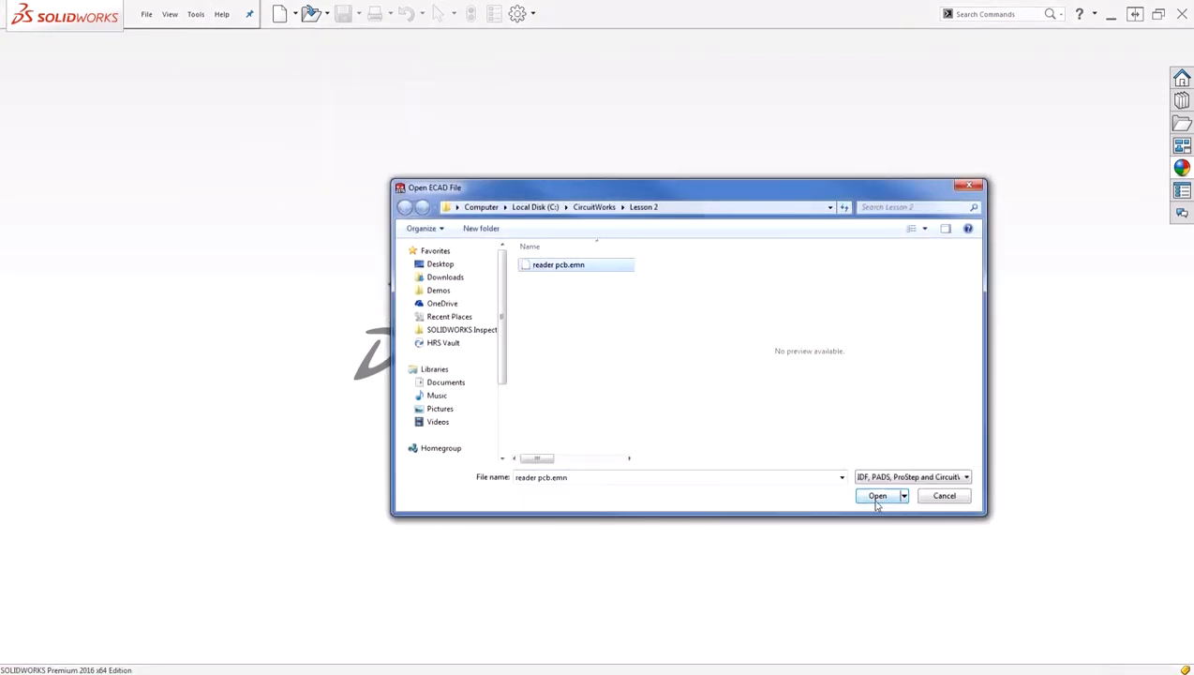
click(876, 496)
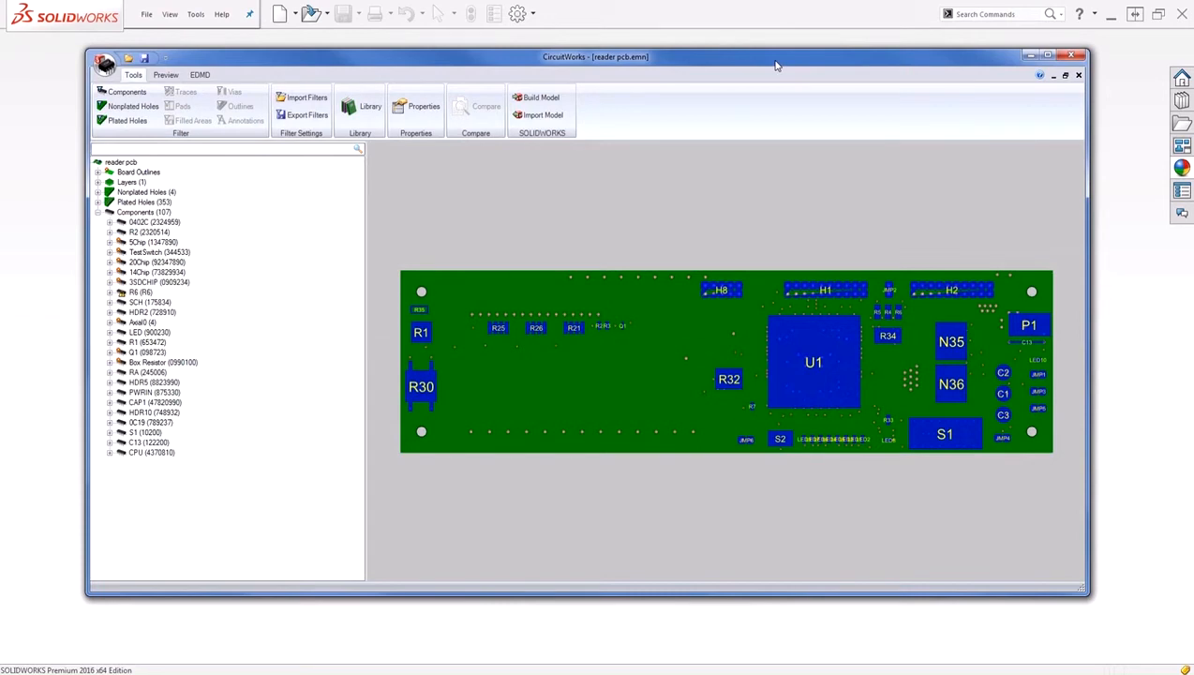
Step: Build the reader pcb SOLIDWORKS model, proceeding past the warnings
click(538, 98)
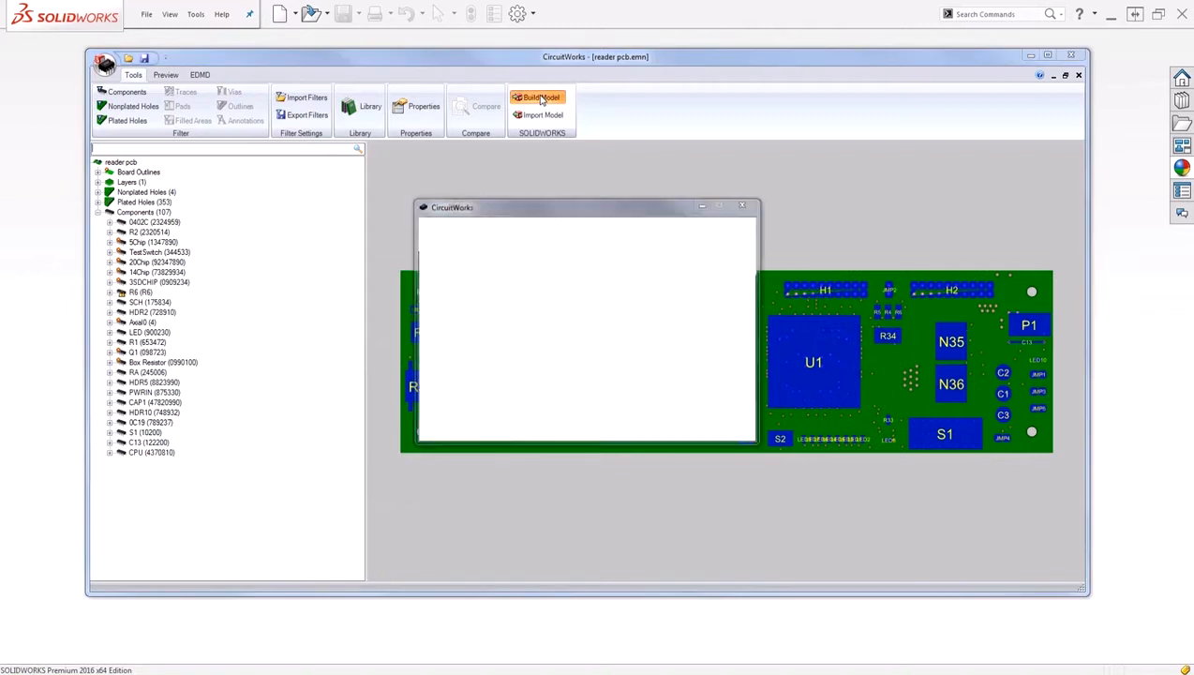
click(539, 96)
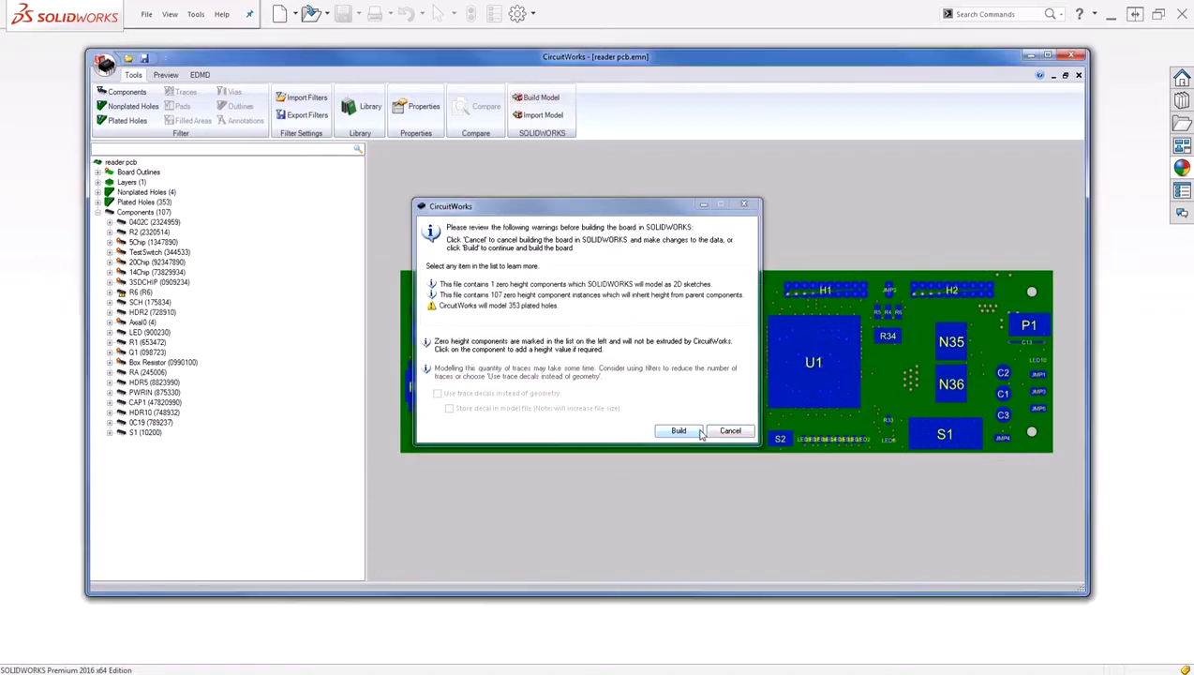
click(678, 430)
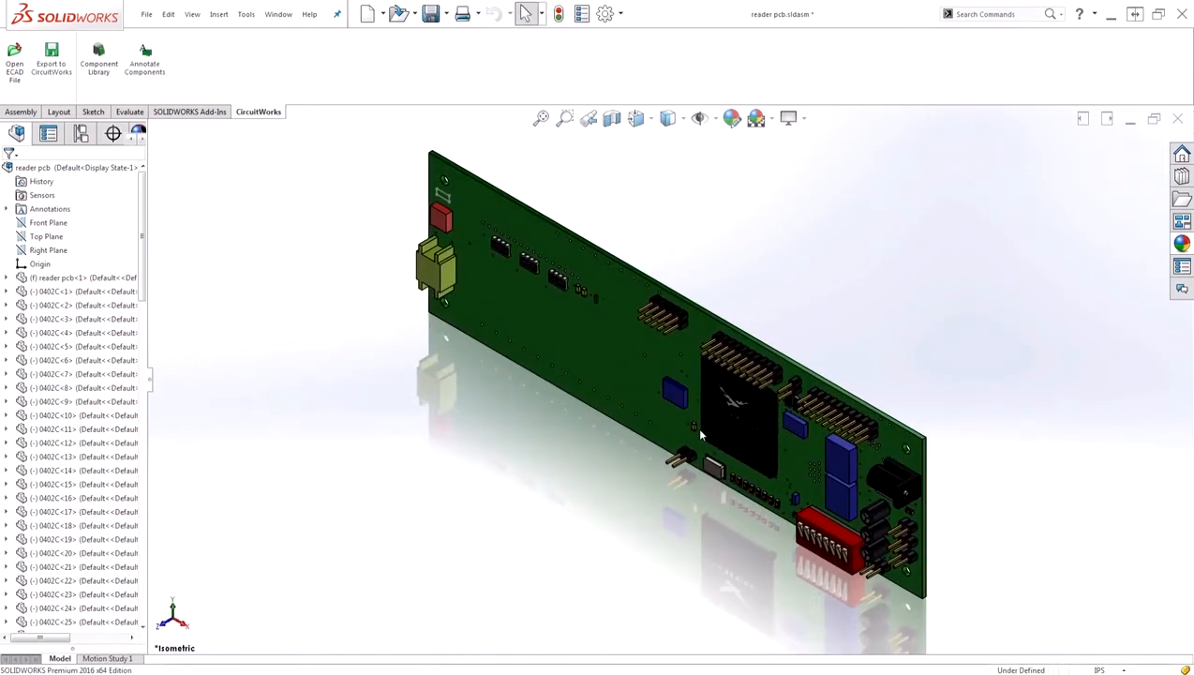
mouse_move(656, 498)
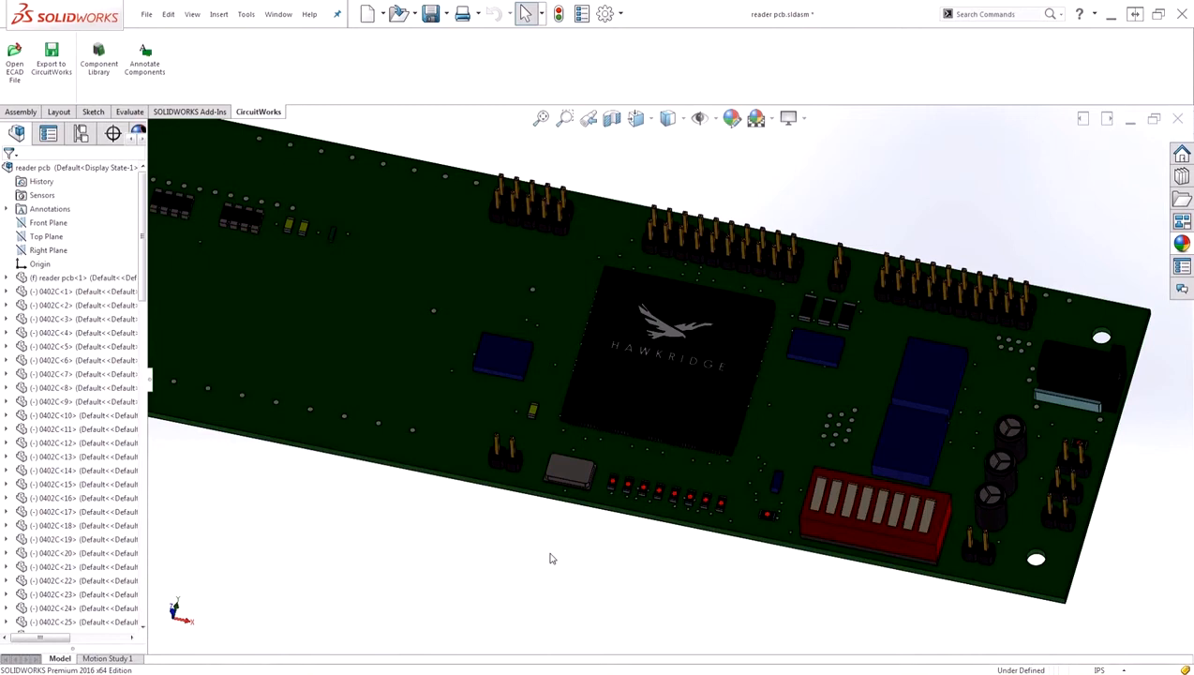
mouse_move(554, 557)
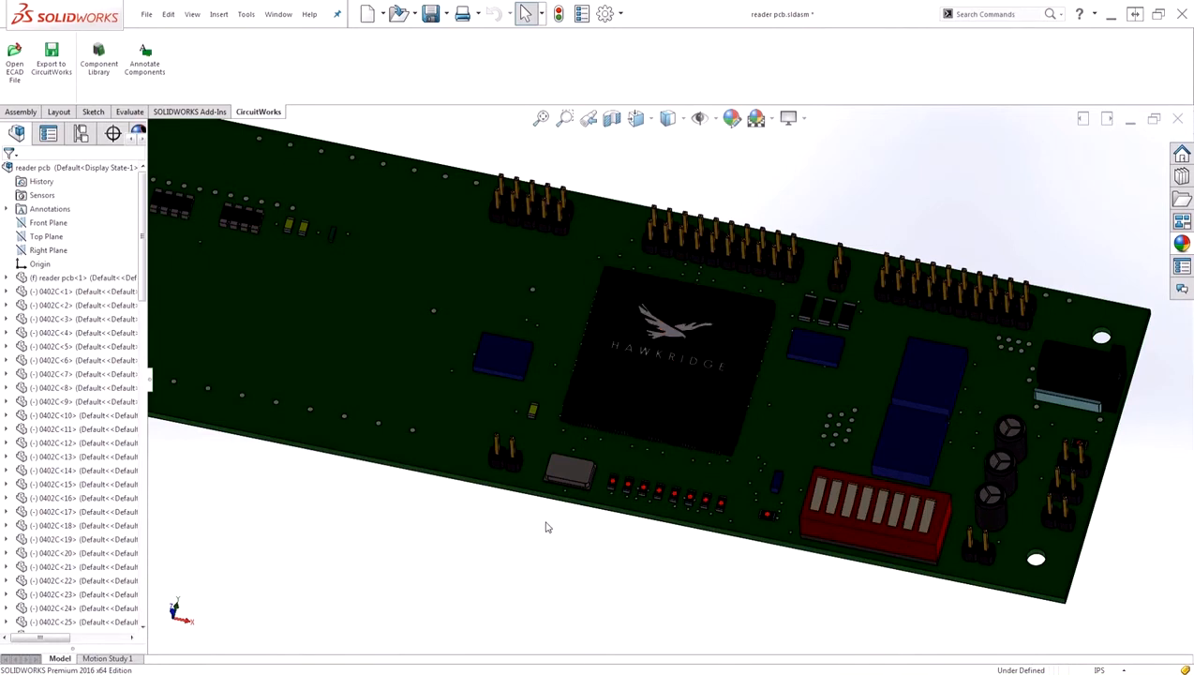
mouse_move(563, 520)
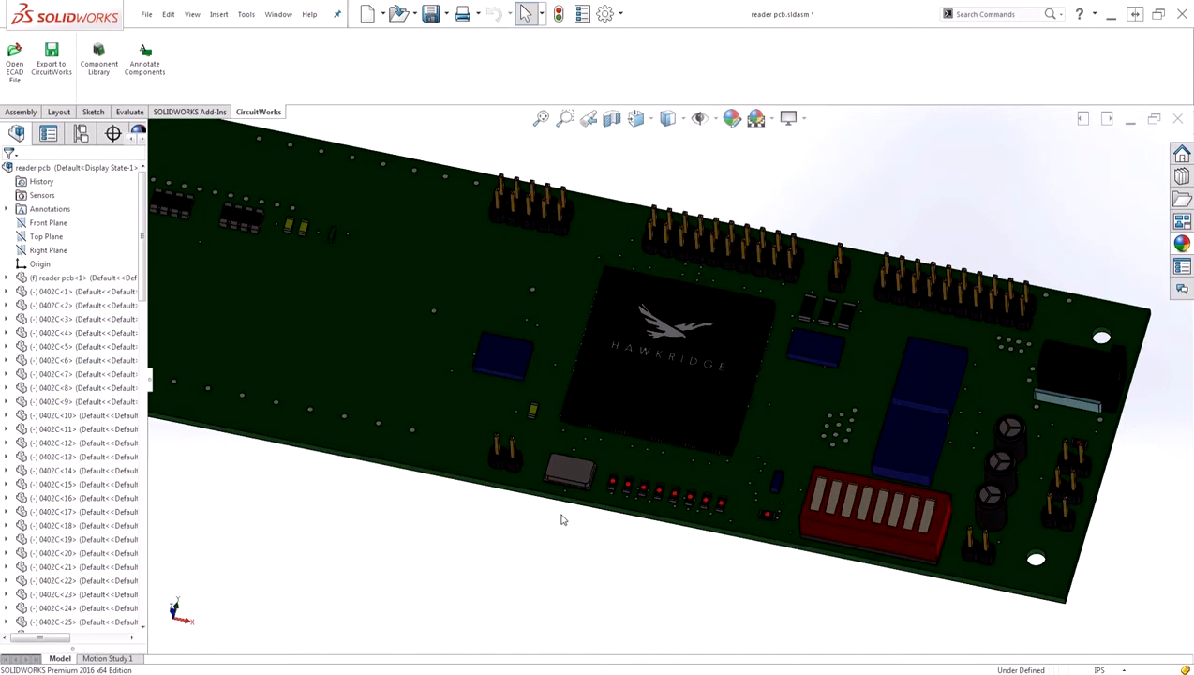
mouse_move(908, 454)
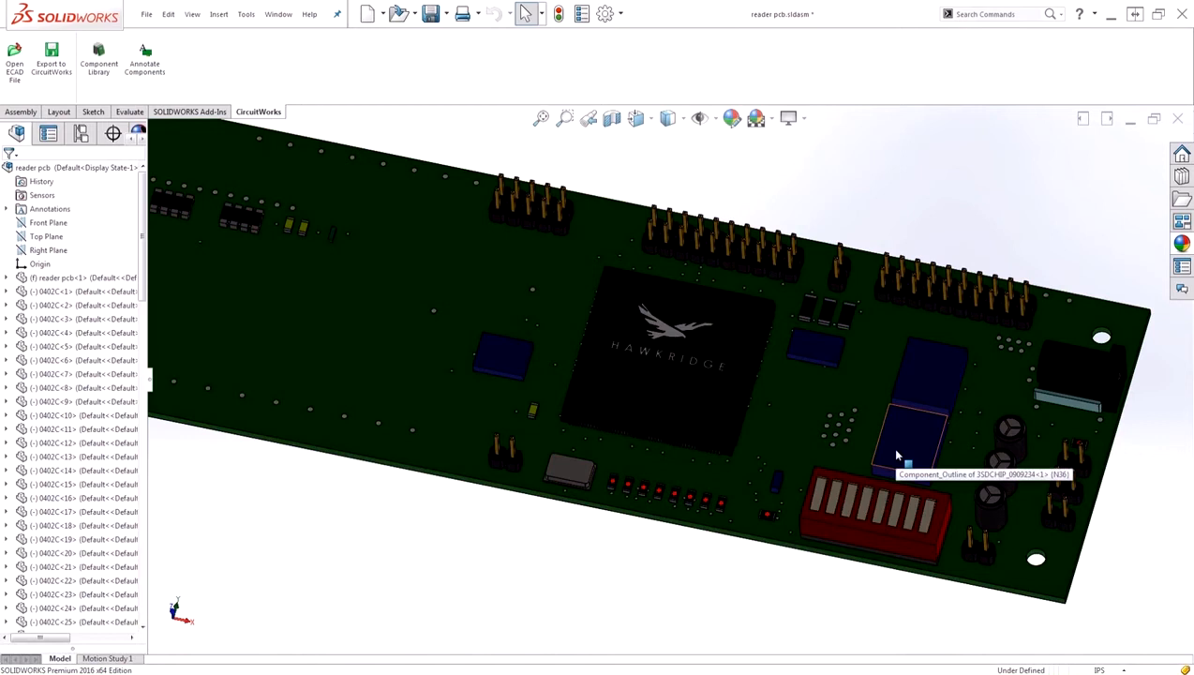
mouse_move(539, 564)
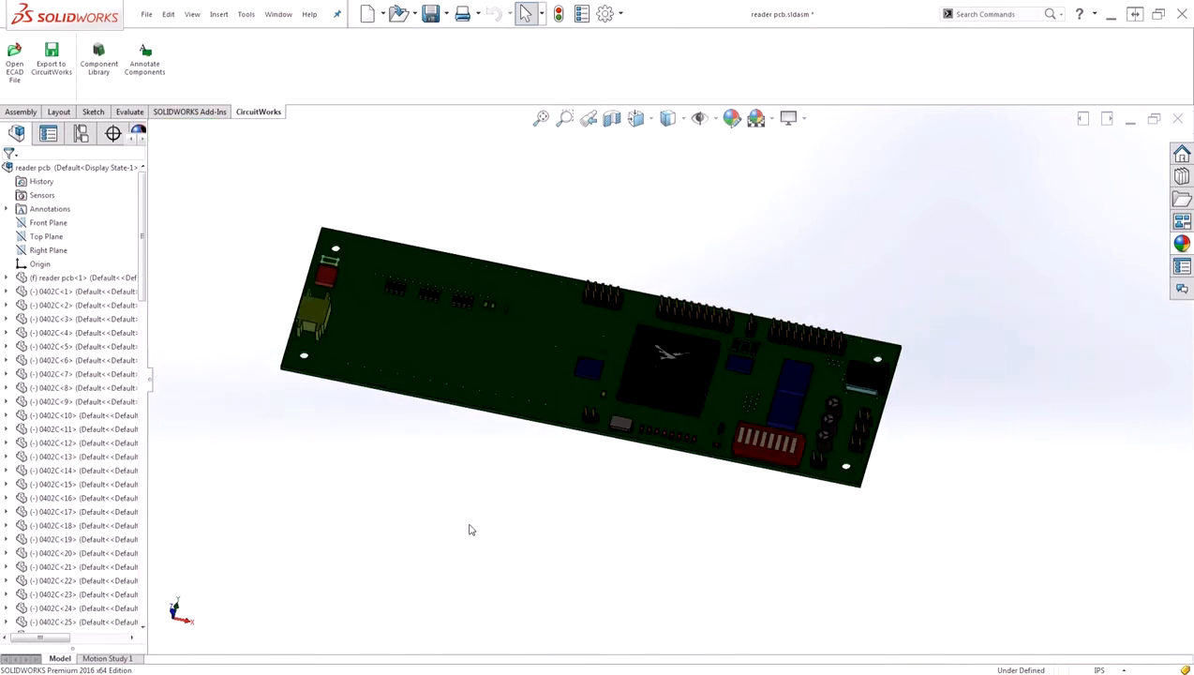
Step: Switch the CommandManager to the Evaluate tools
click(130, 111)
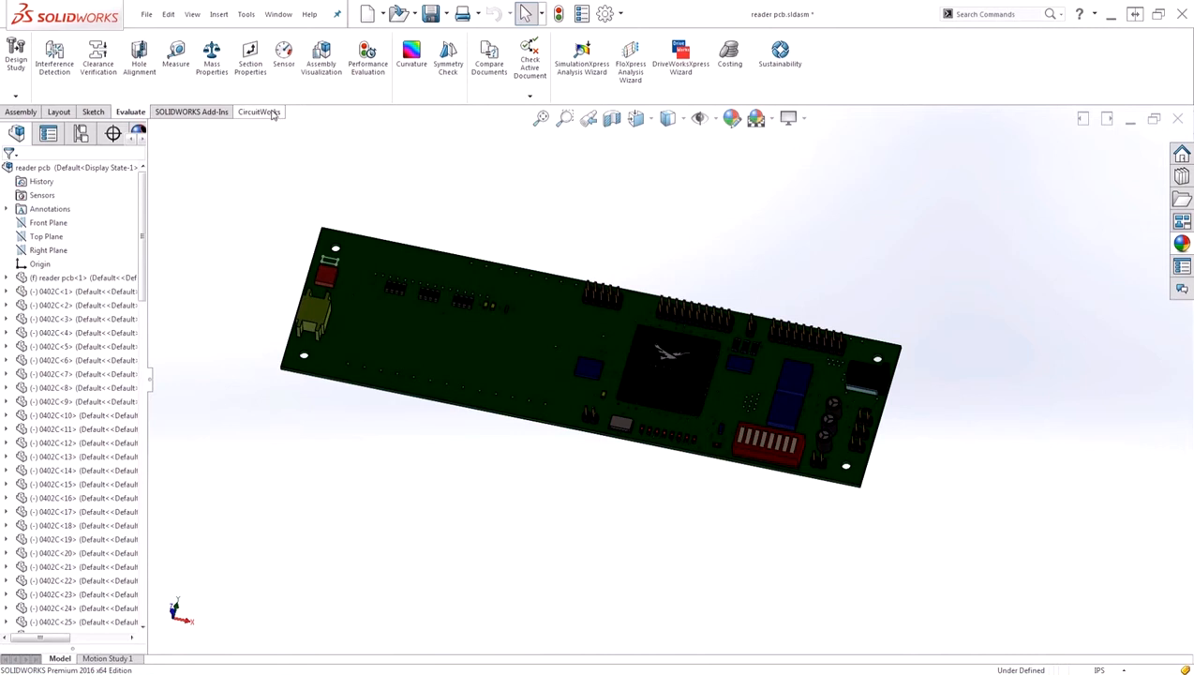
Step: Preview the 0402R and 0C19 entries in the CircuitWorks component library
click(258, 112)
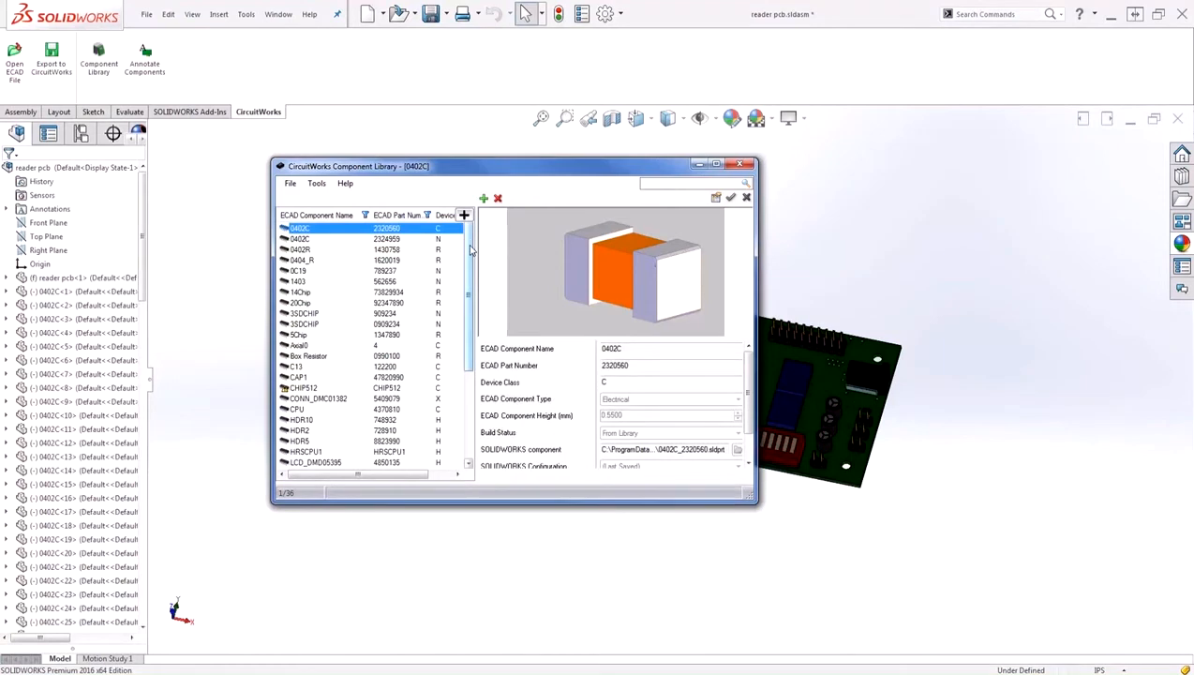
click(300, 249)
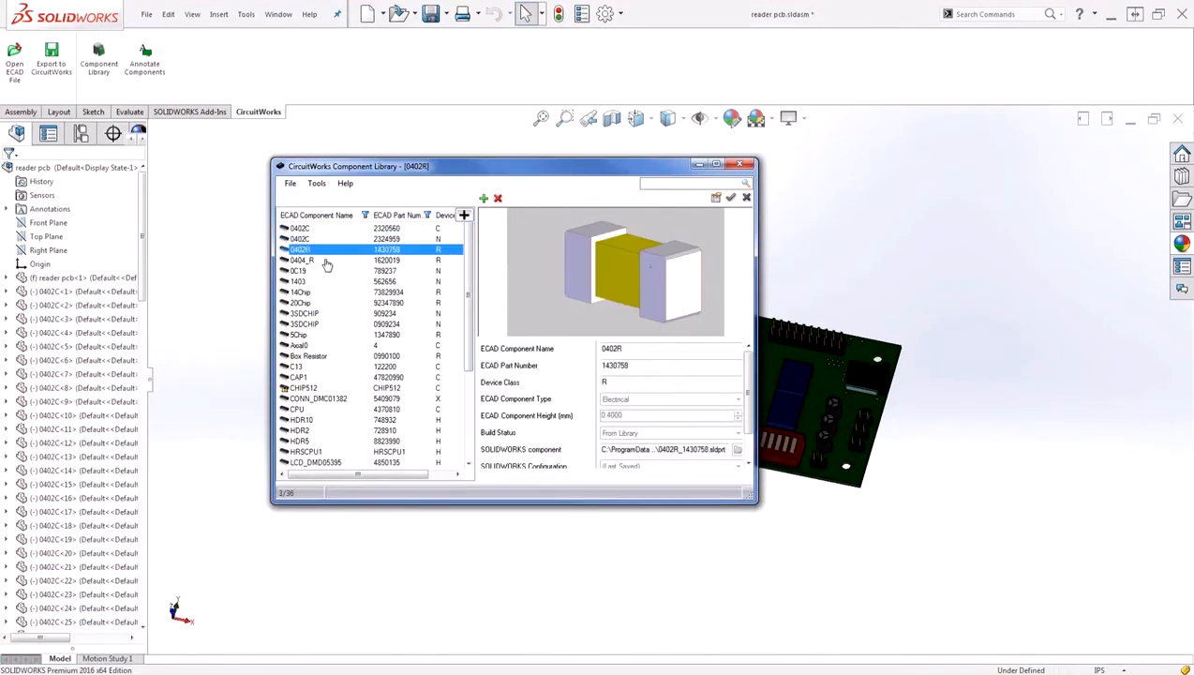
click(298, 271)
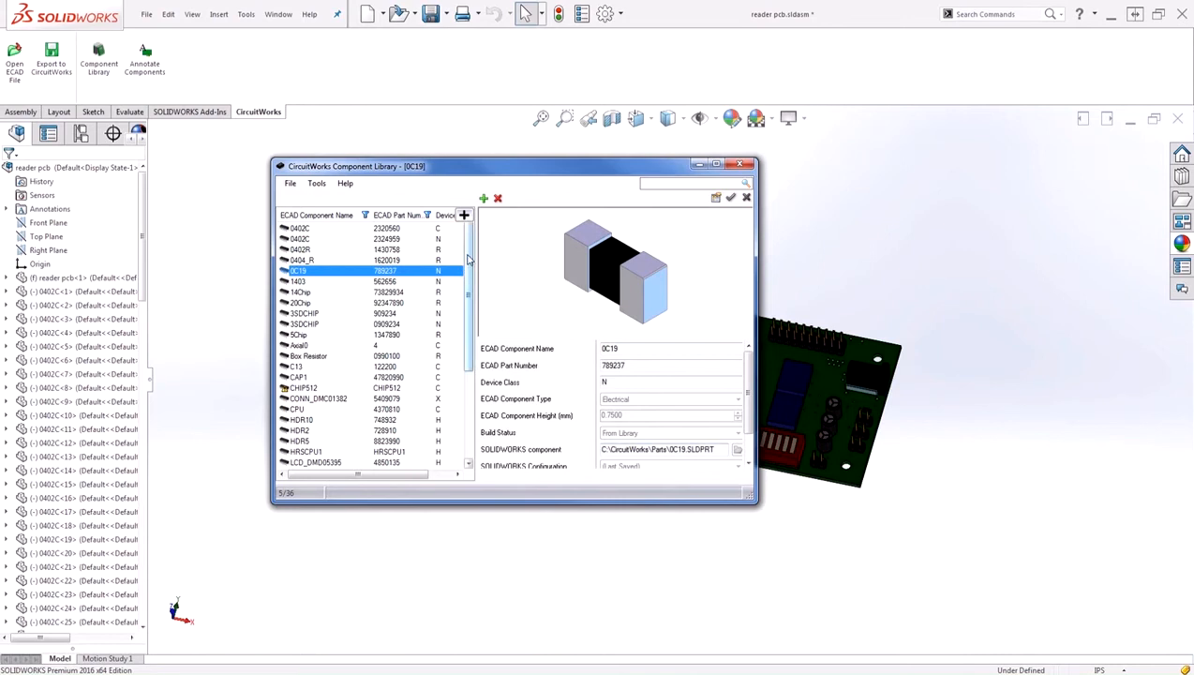
scroll(down, 3)
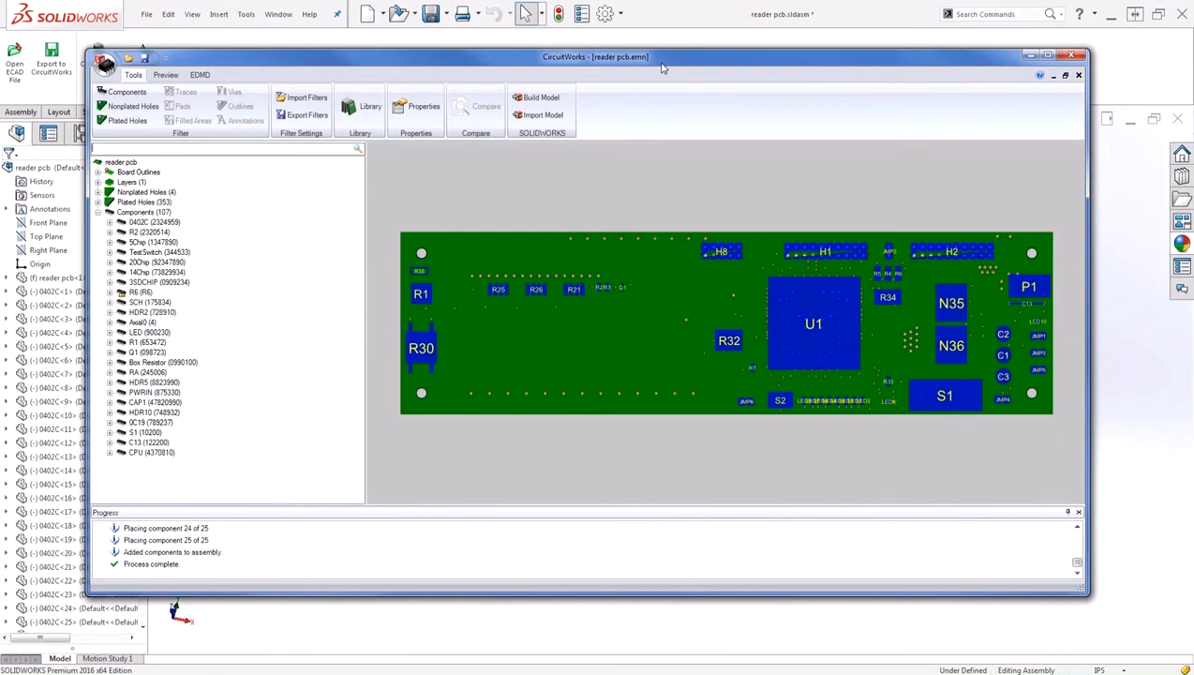
mouse_move(843, 227)
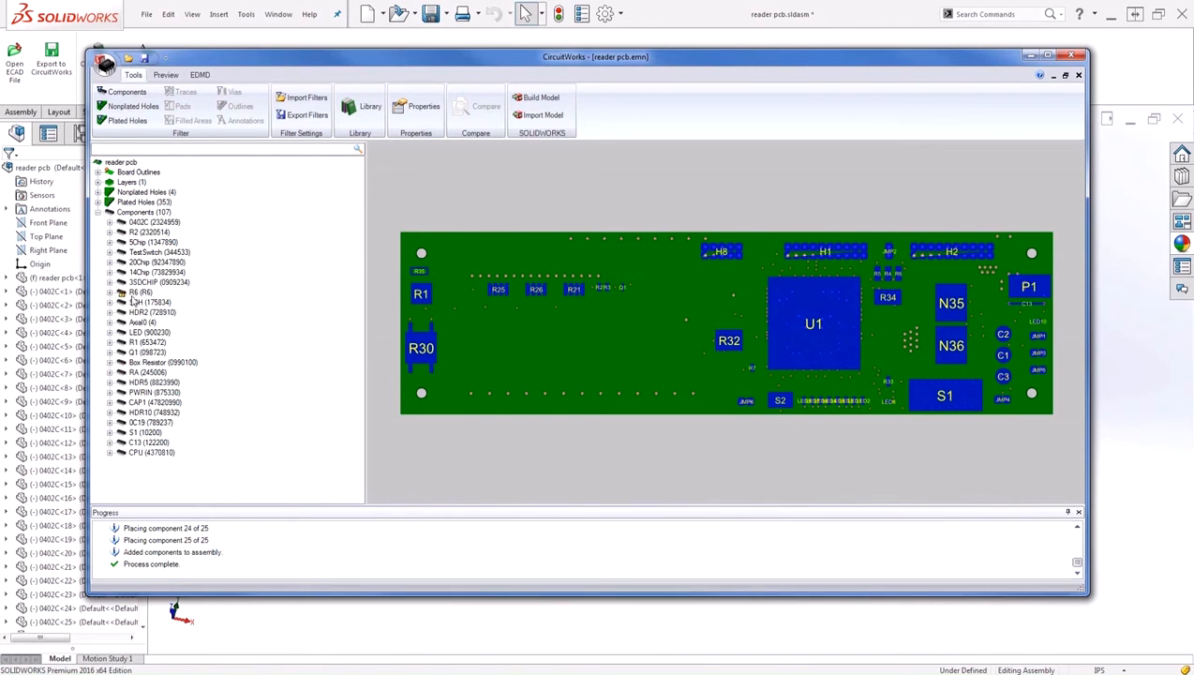
mouse_move(134, 298)
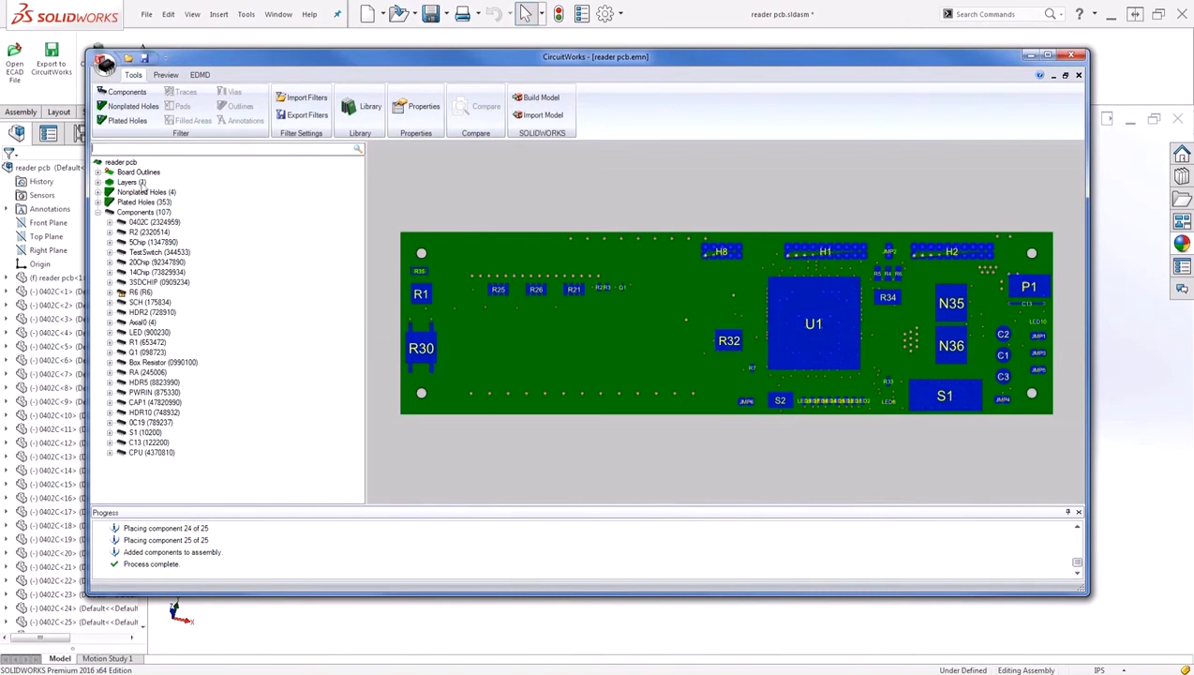
mouse_move(237, 145)
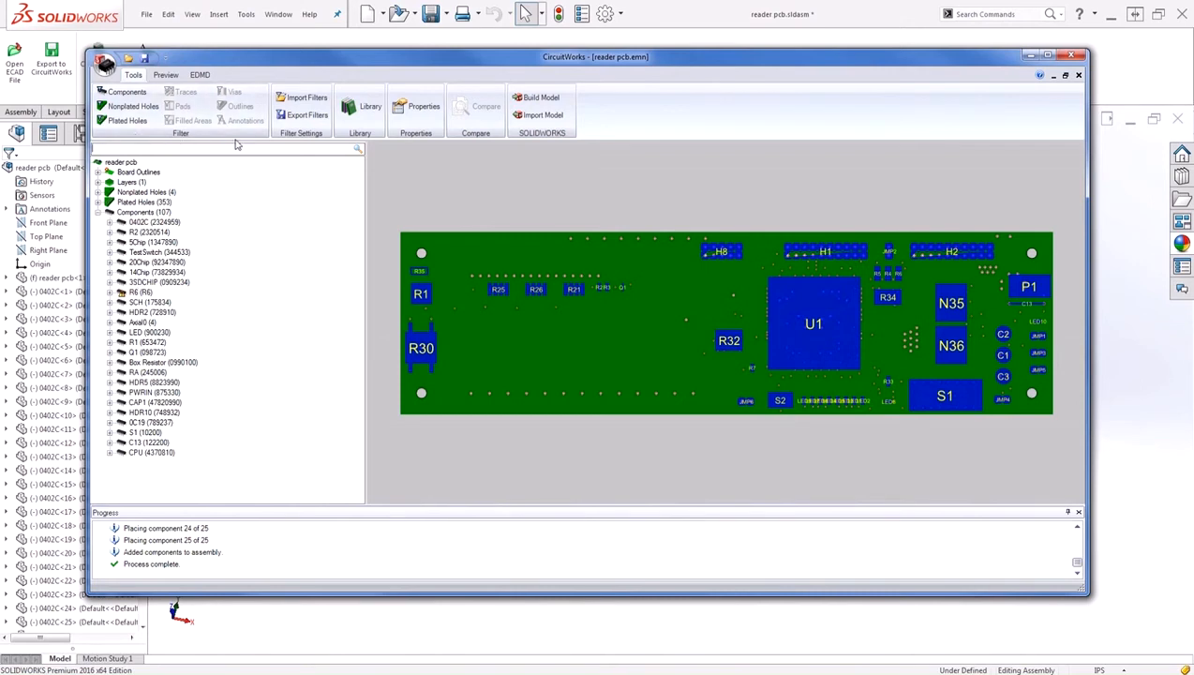
mouse_move(217, 147)
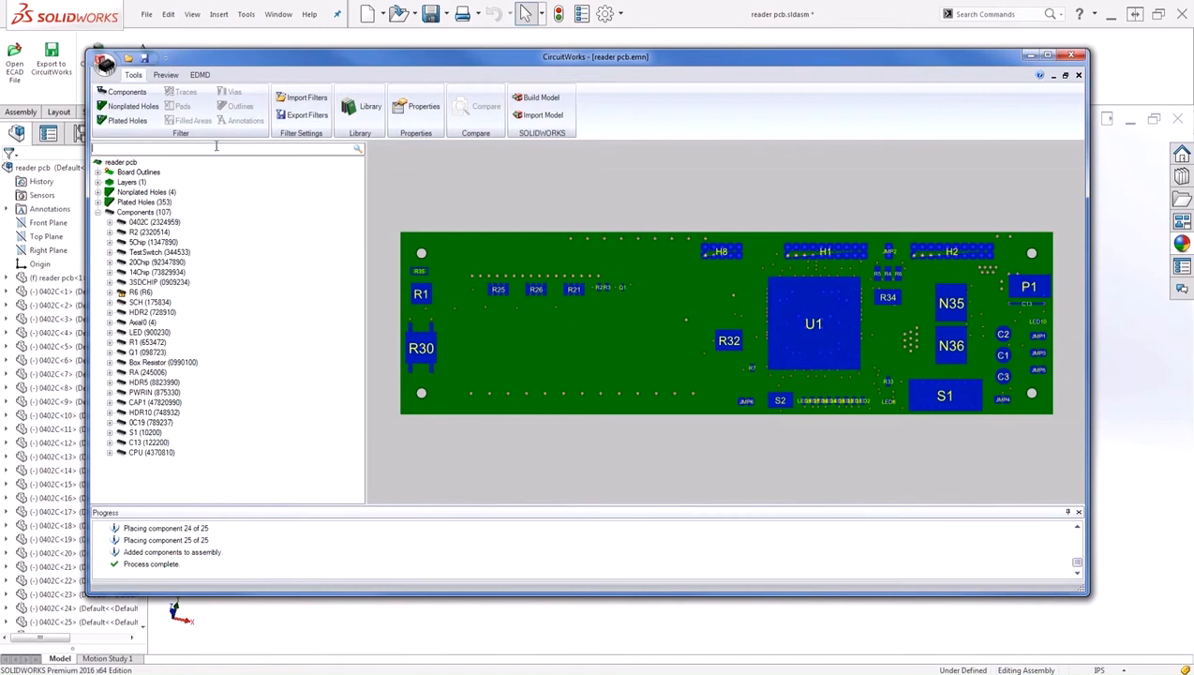
mouse_move(126, 120)
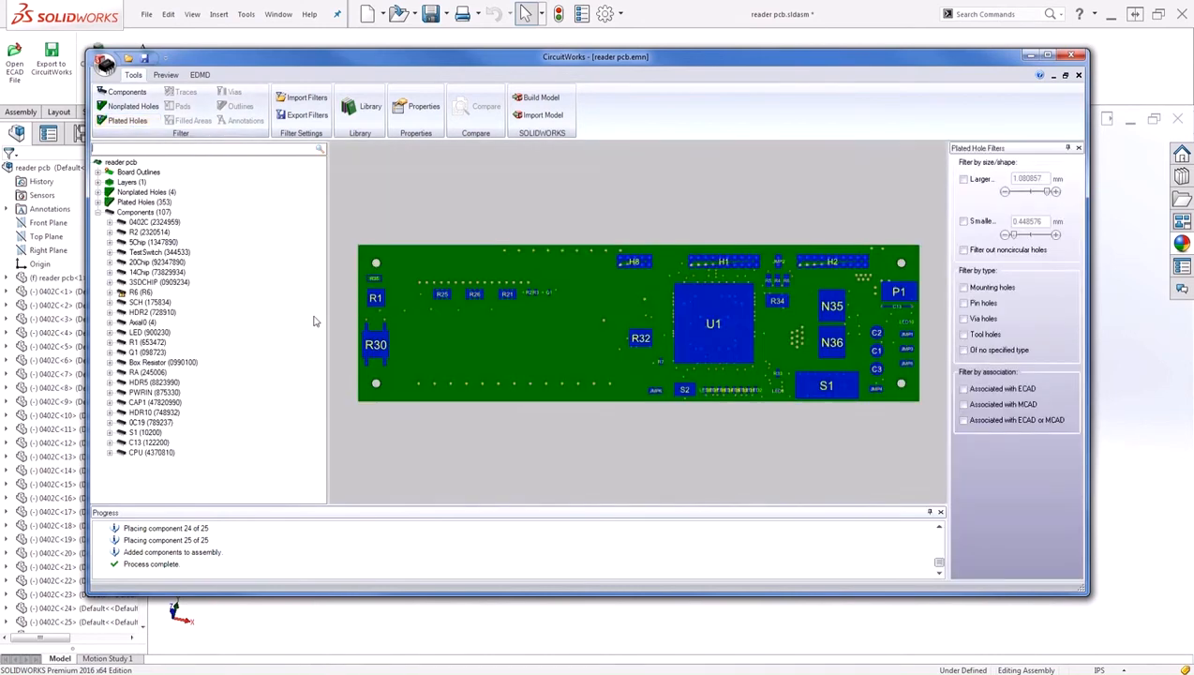
mouse_move(971, 206)
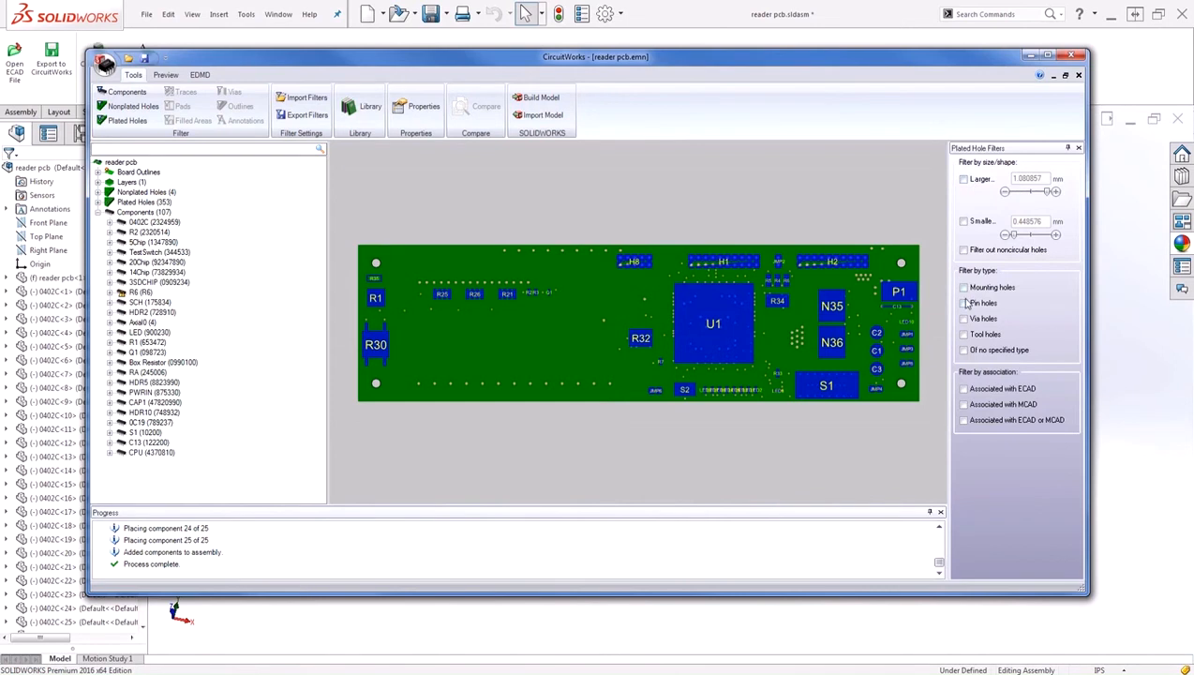
Step: Tick Mounting holes under Filter by type in Plated Hole Filters
click(964, 286)
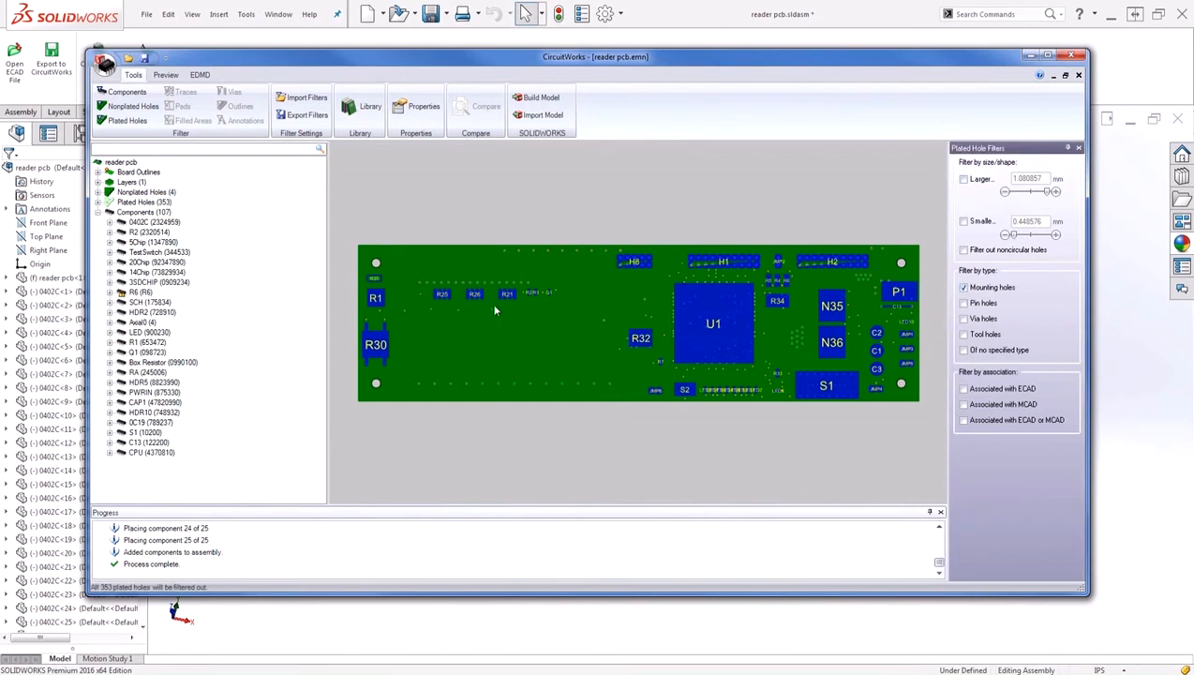
mouse_move(558, 445)
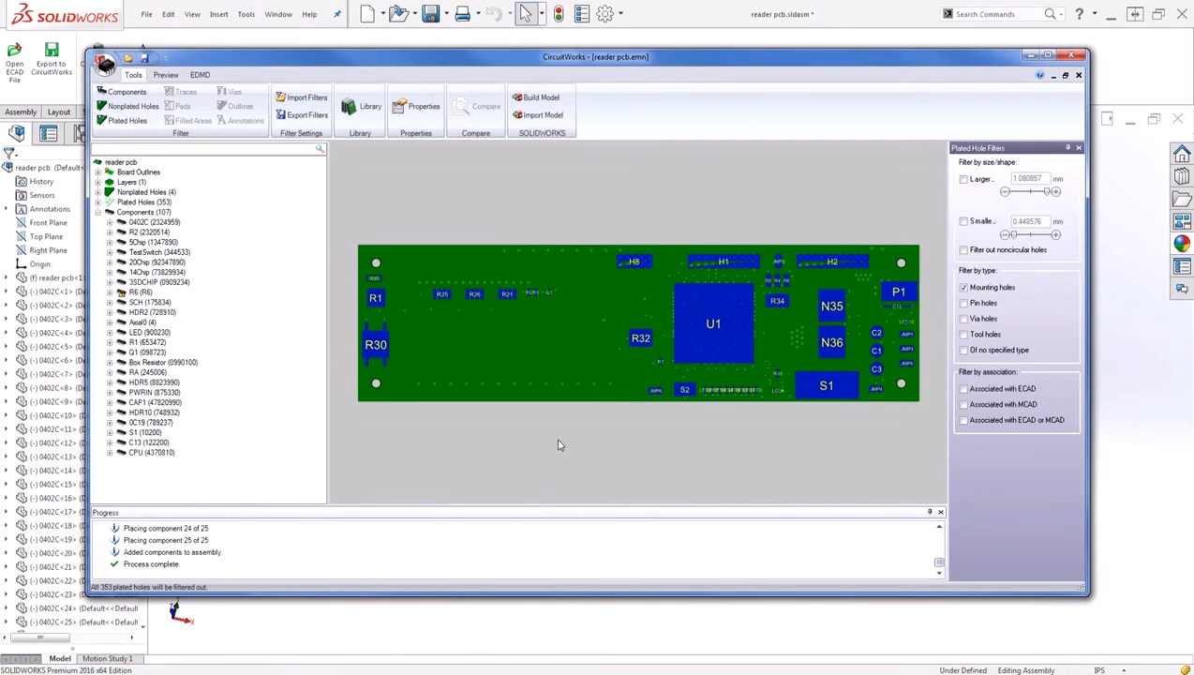
mouse_move(600, 628)
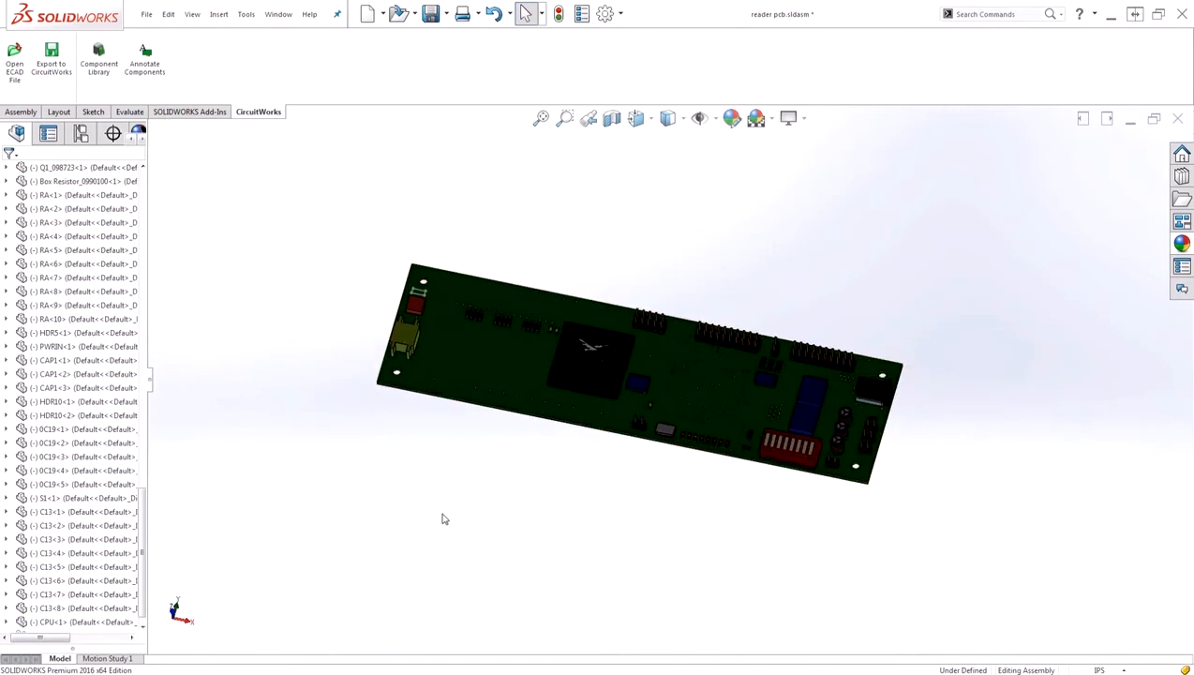
mouse_move(279, 208)
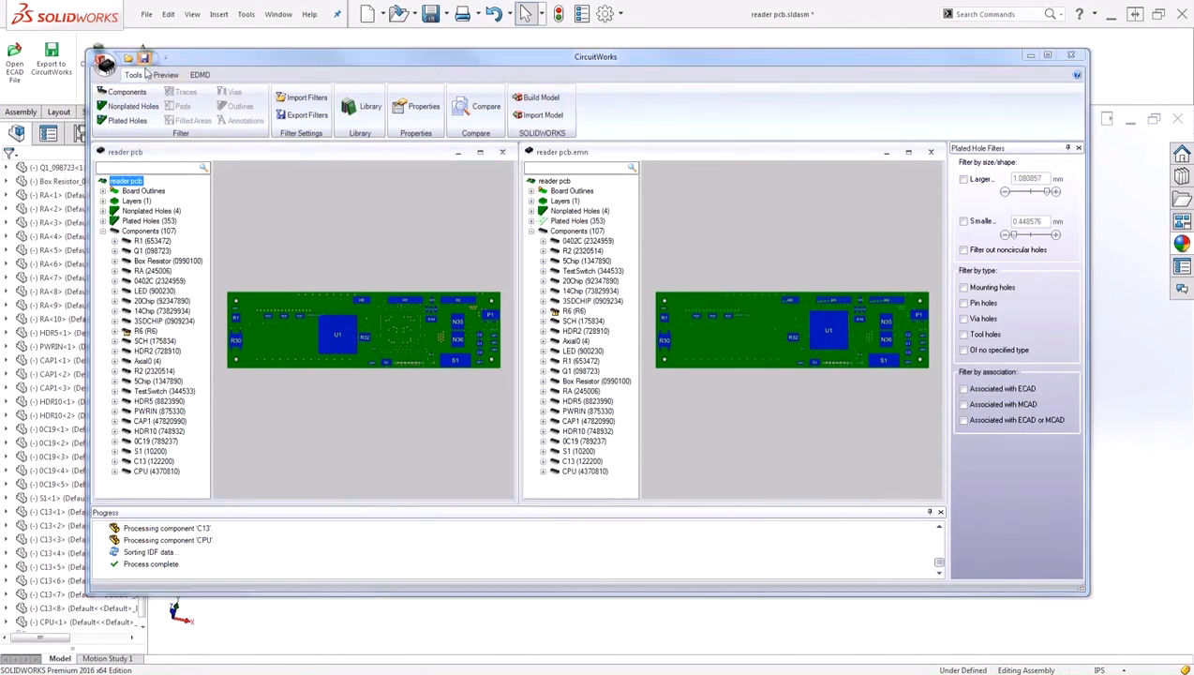
Step: Save the board from CircuitWorks as an IDF 3.0 (*.emn/*.emp) file
click(963, 452)
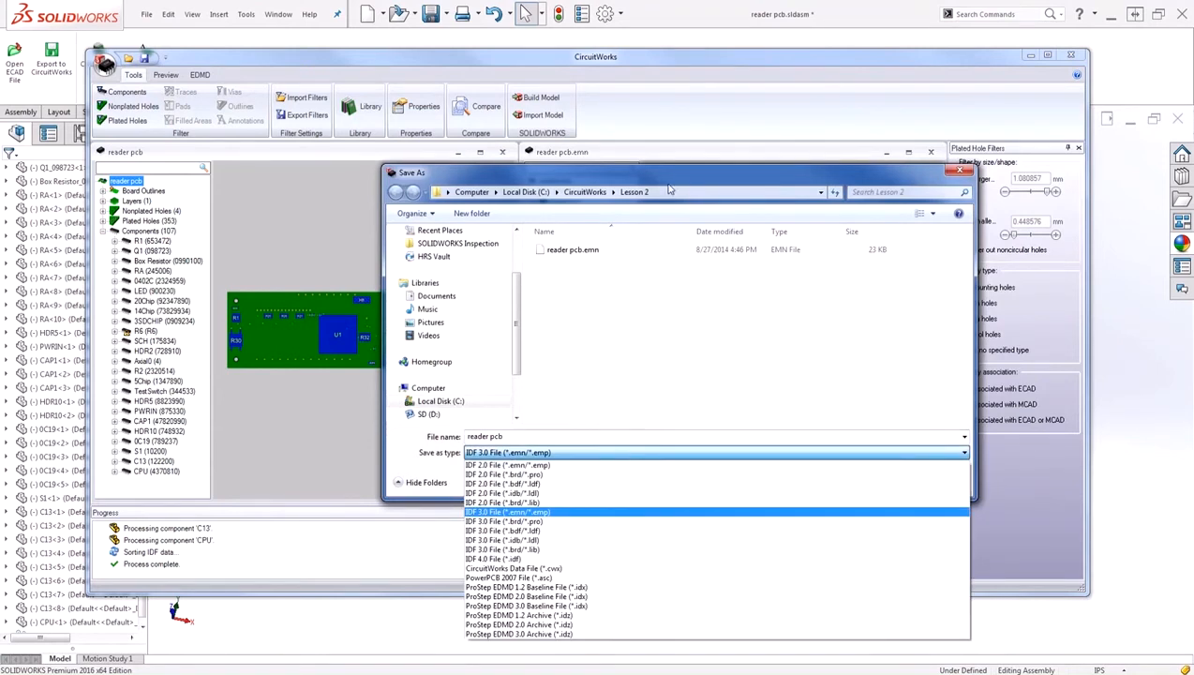
click(507, 512)
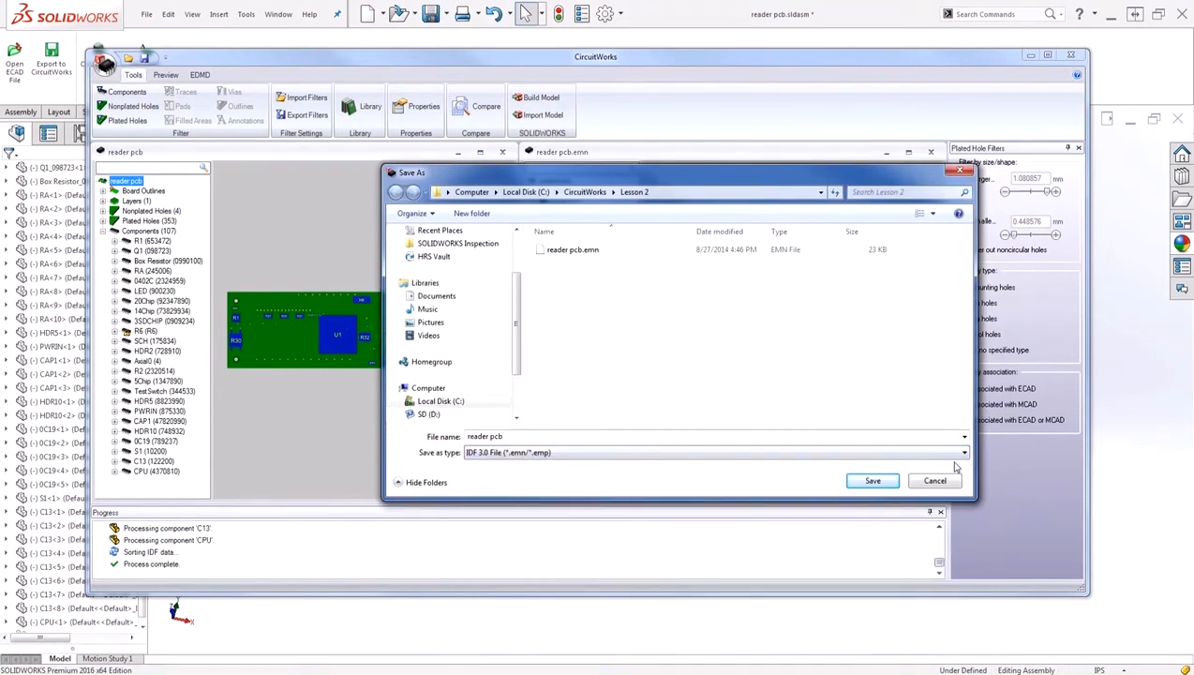